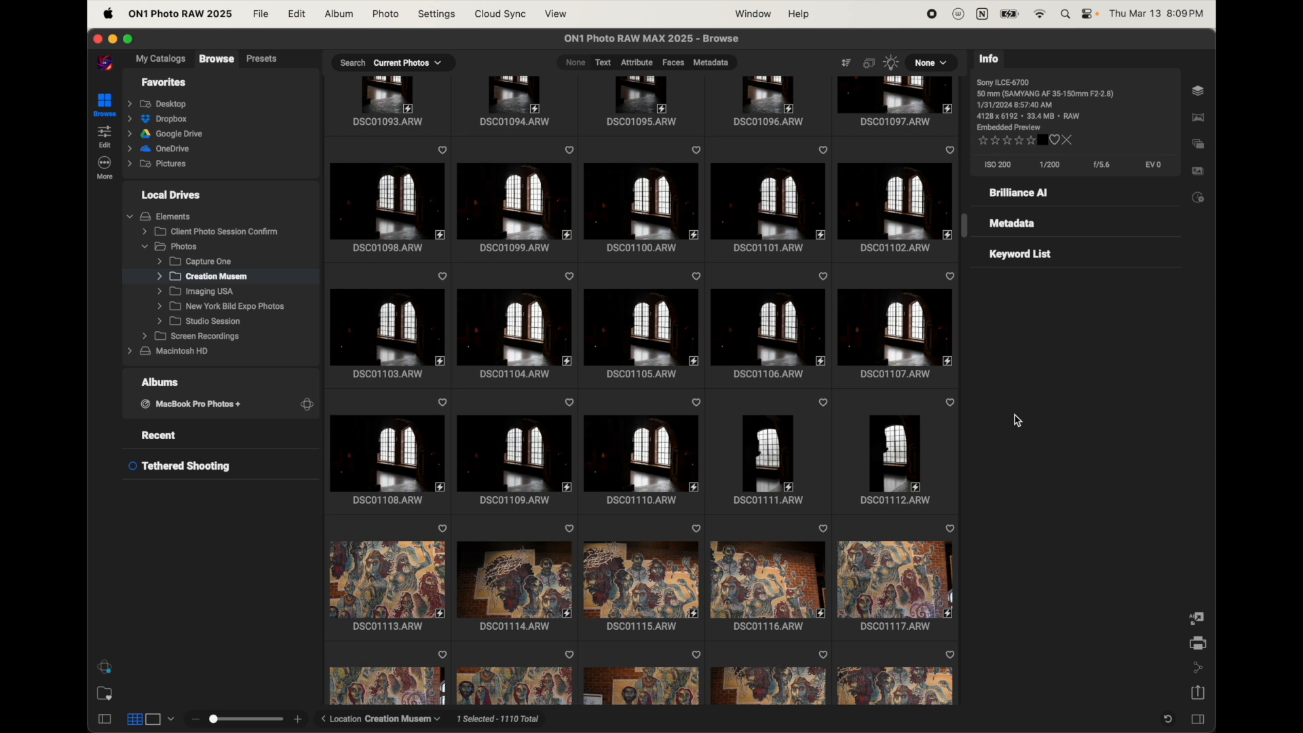
mouse_move(976, 364)
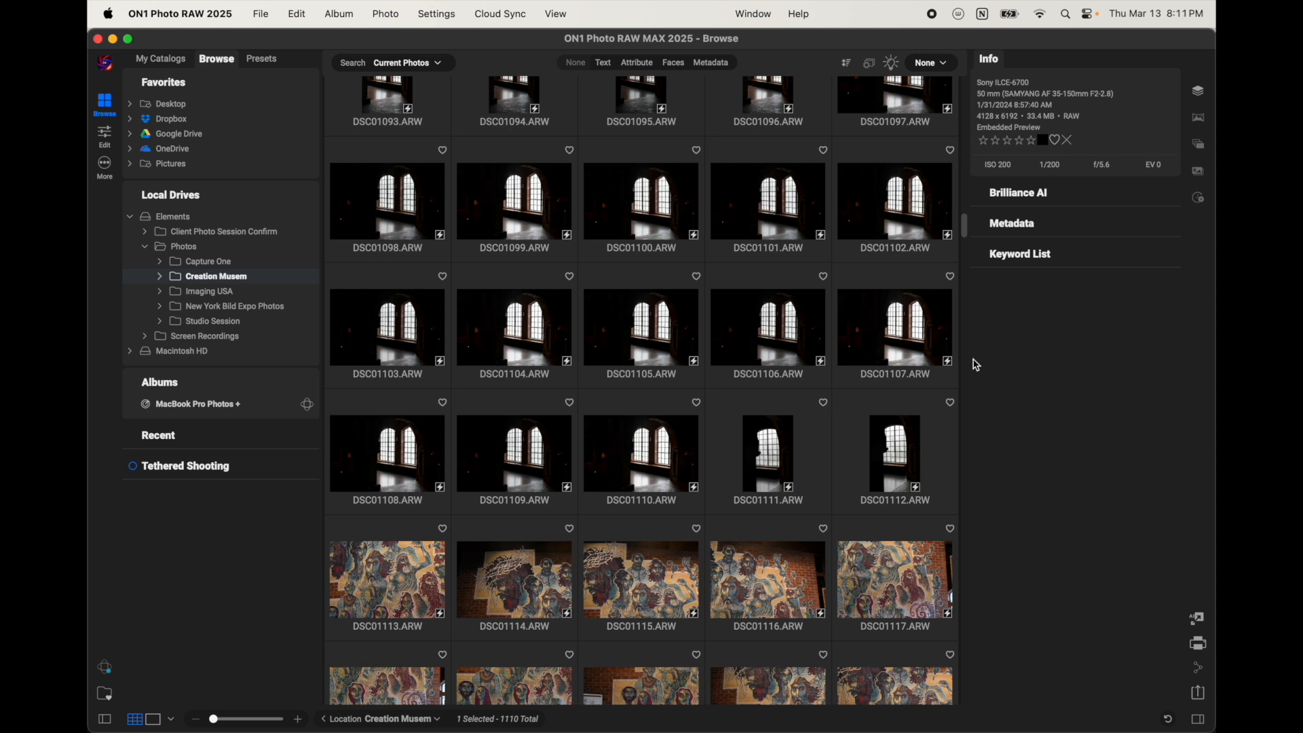
mouse_move(931, 369)
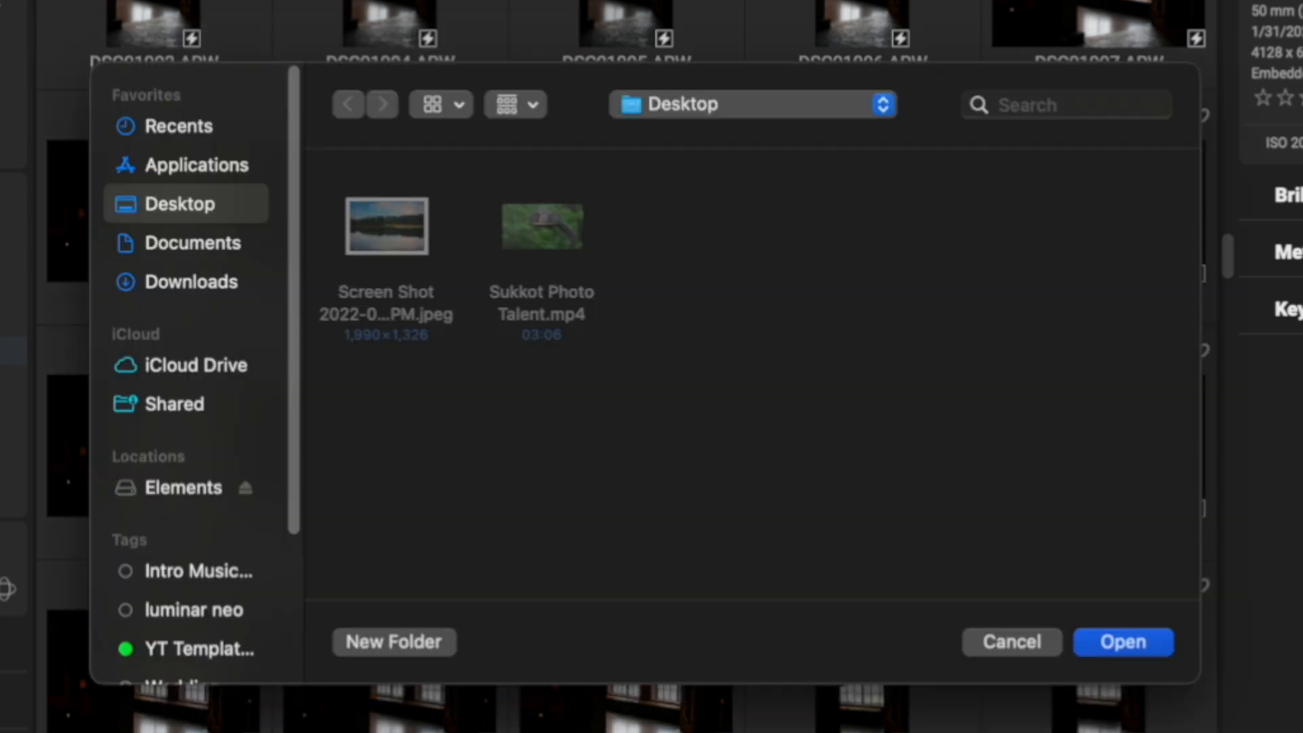
mouse_move(467, 441)
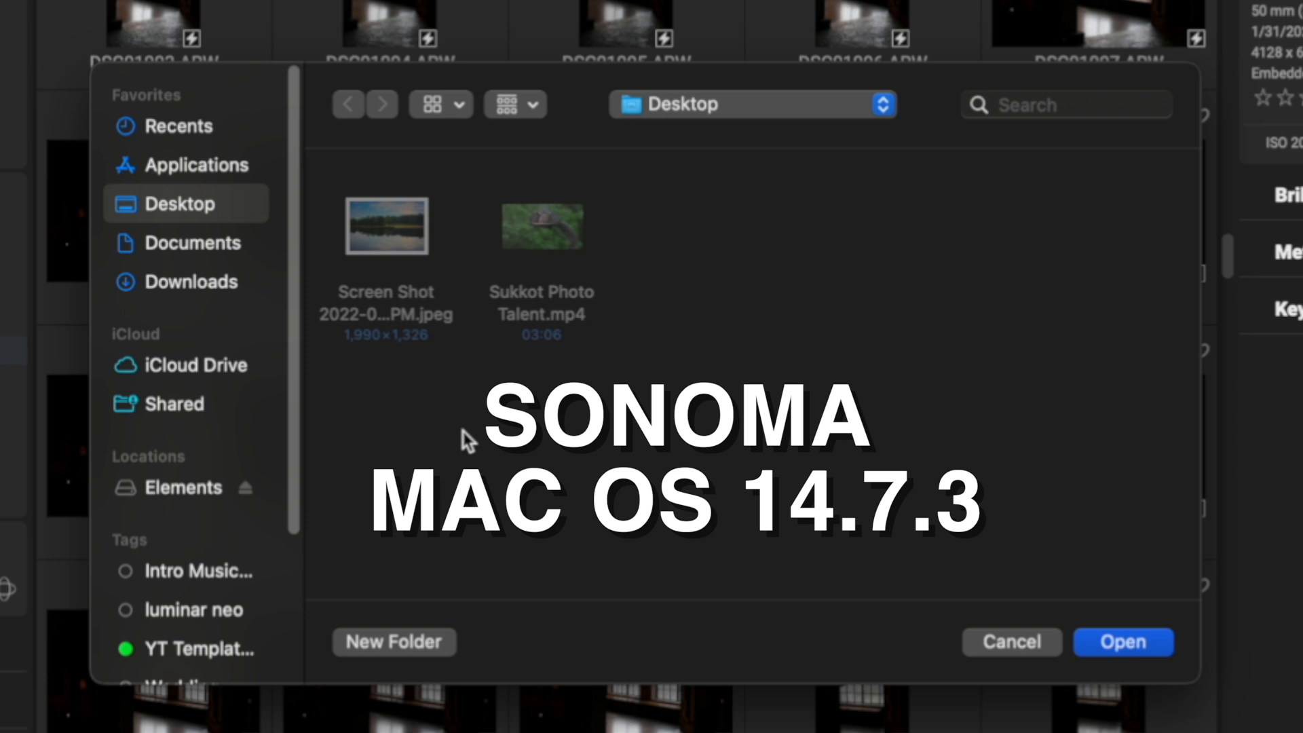
mouse_move(327, 375)
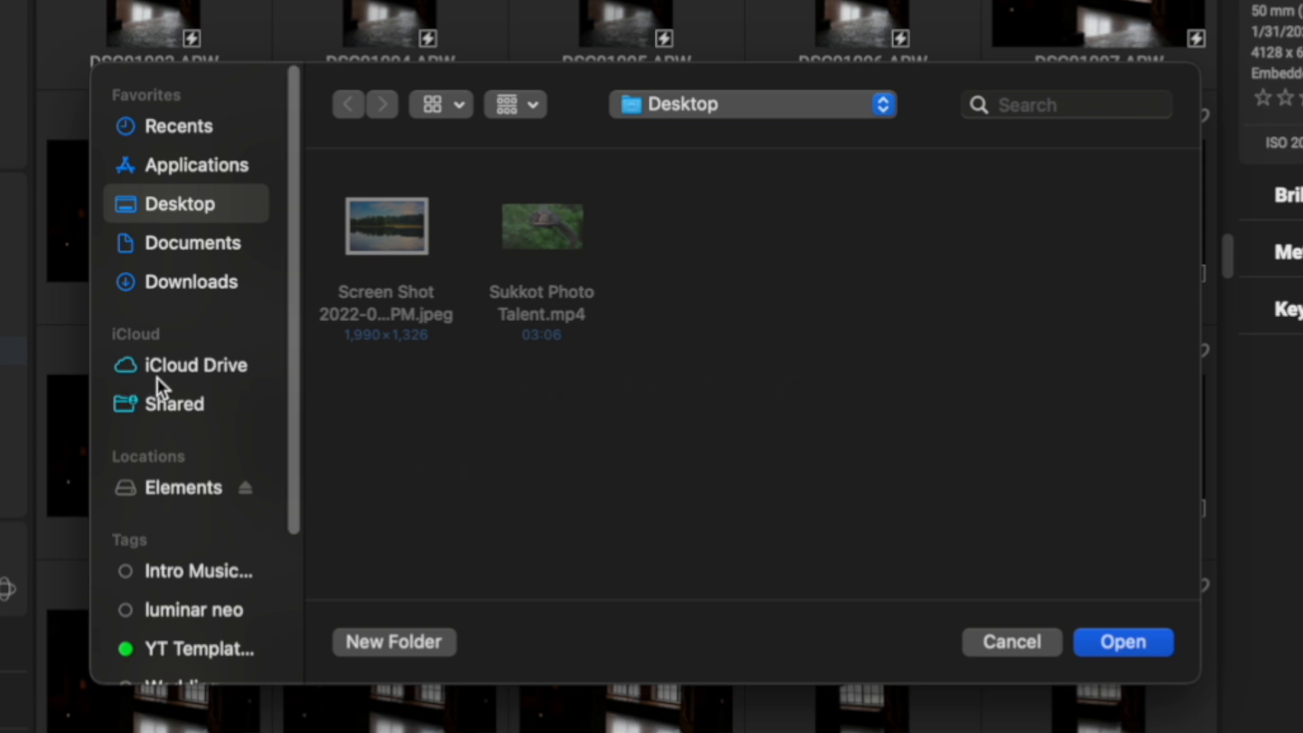
mouse_move(224, 398)
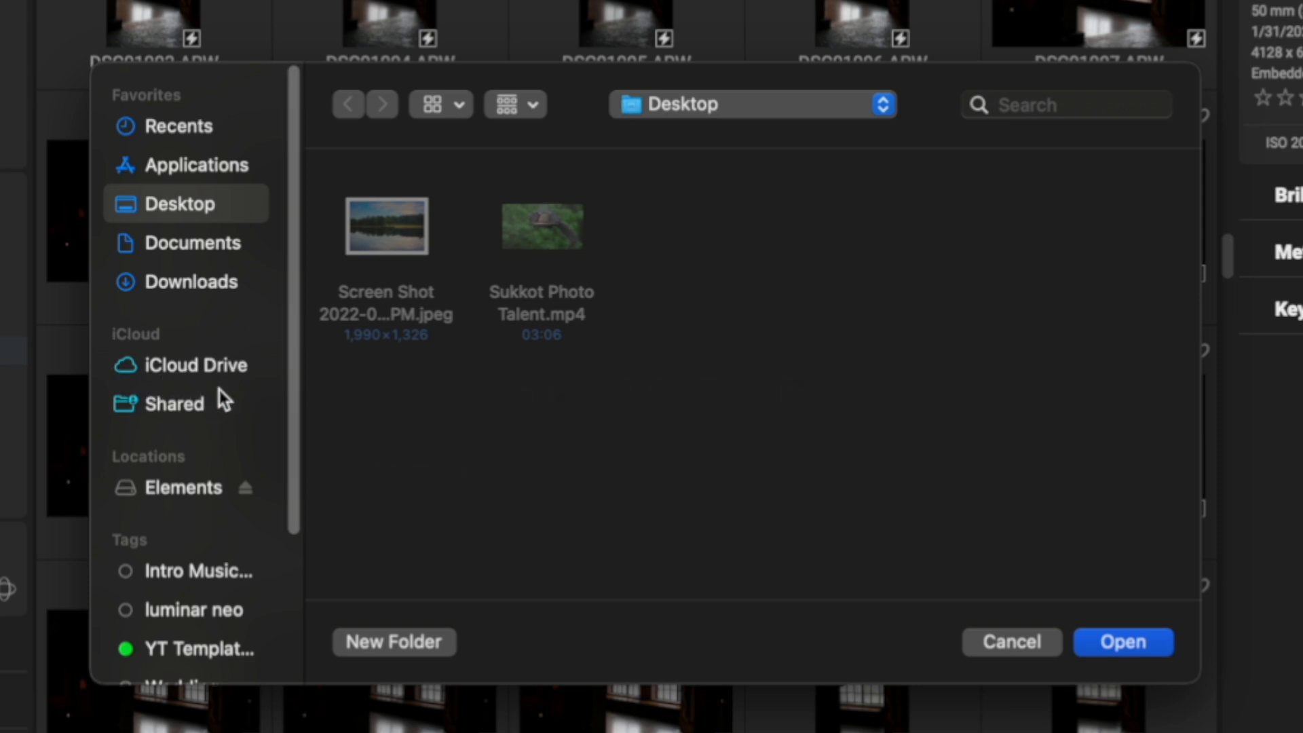
mouse_move(220, 401)
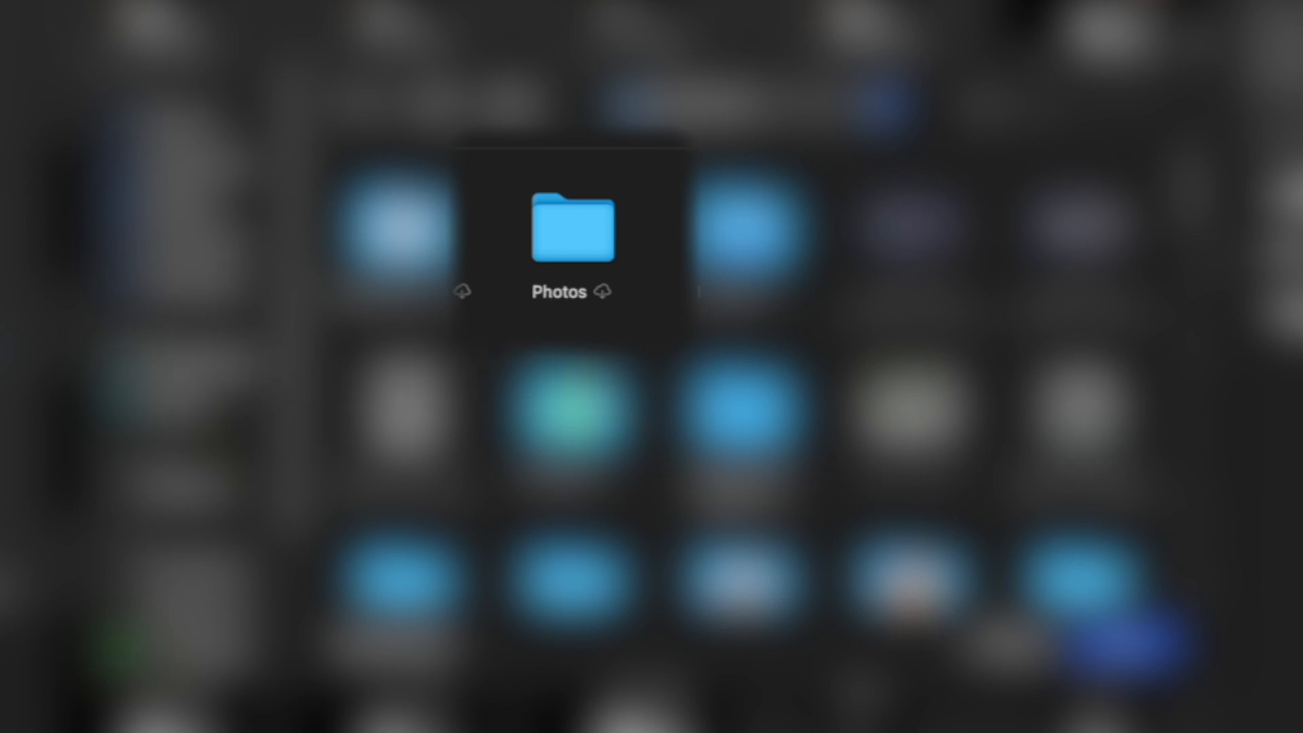
mouse_move(635, 245)
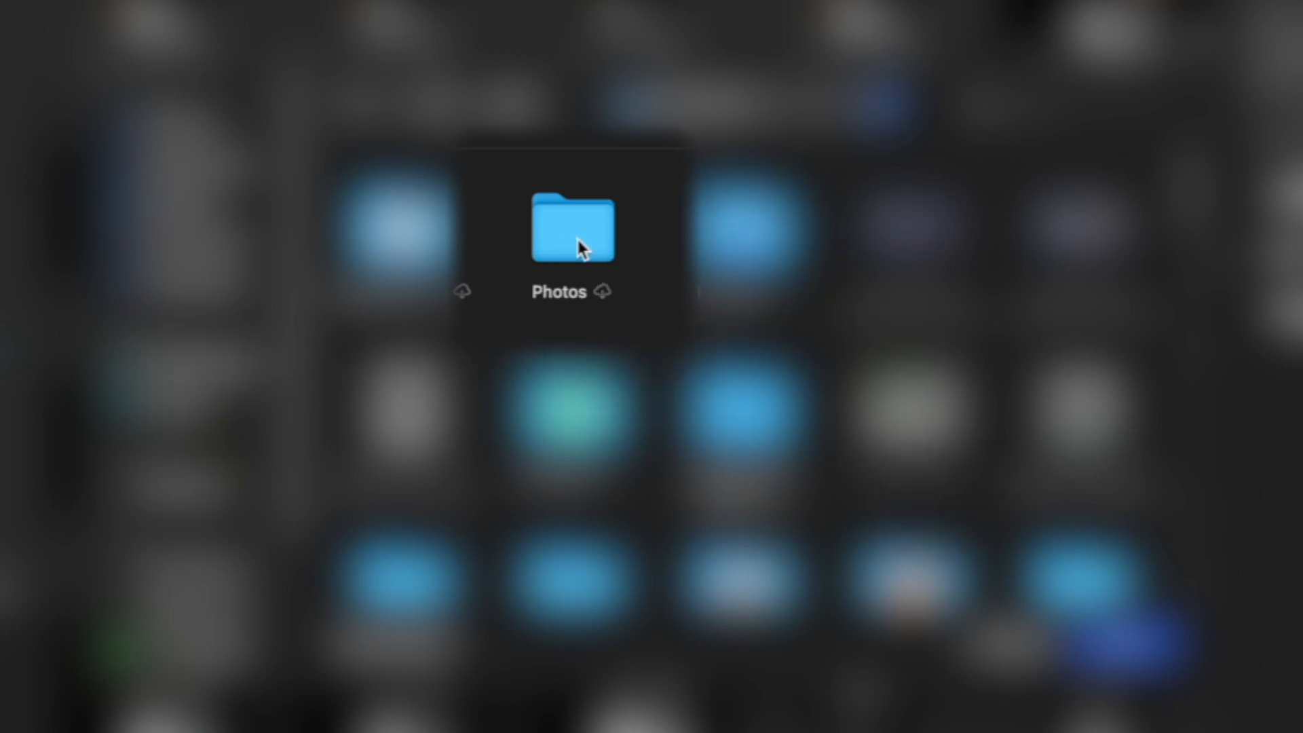
mouse_move(578, 236)
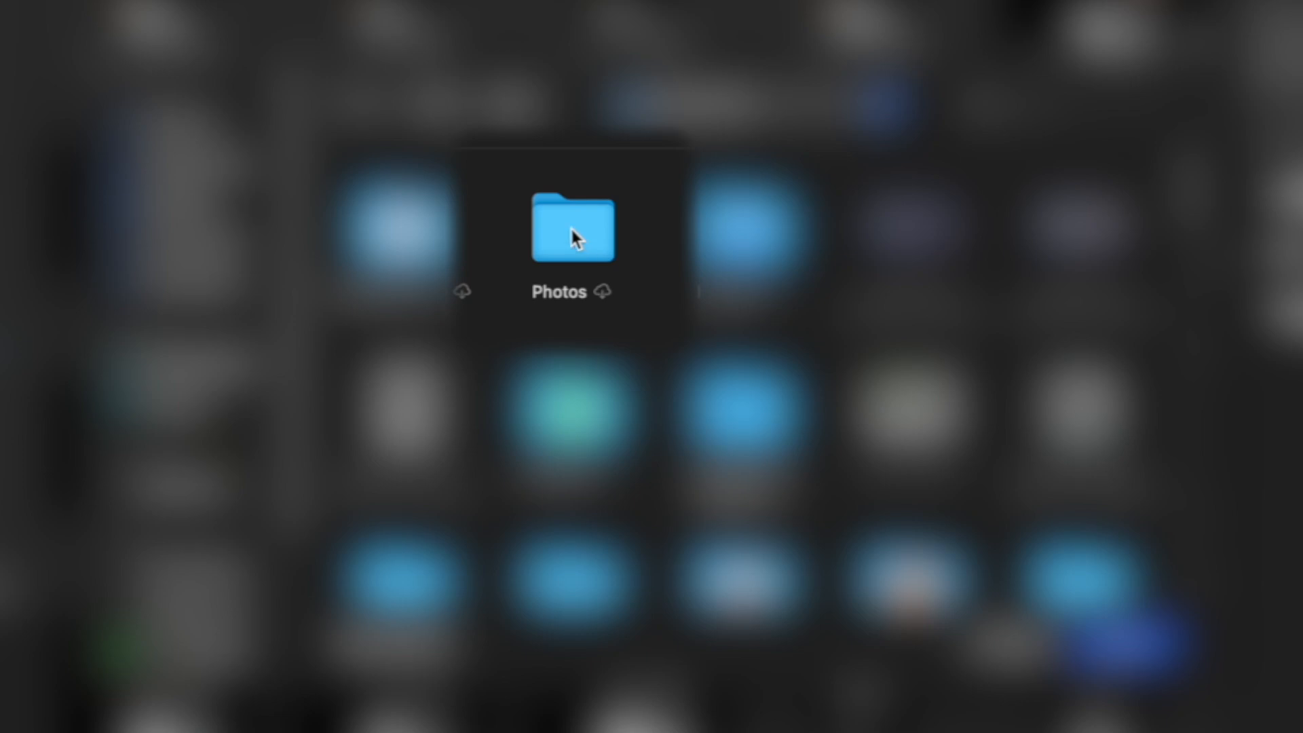
Choose the PA Captiol Photo Walk folder inside iCloud Drive Photos and add it as a favorite
double_click(571, 231)
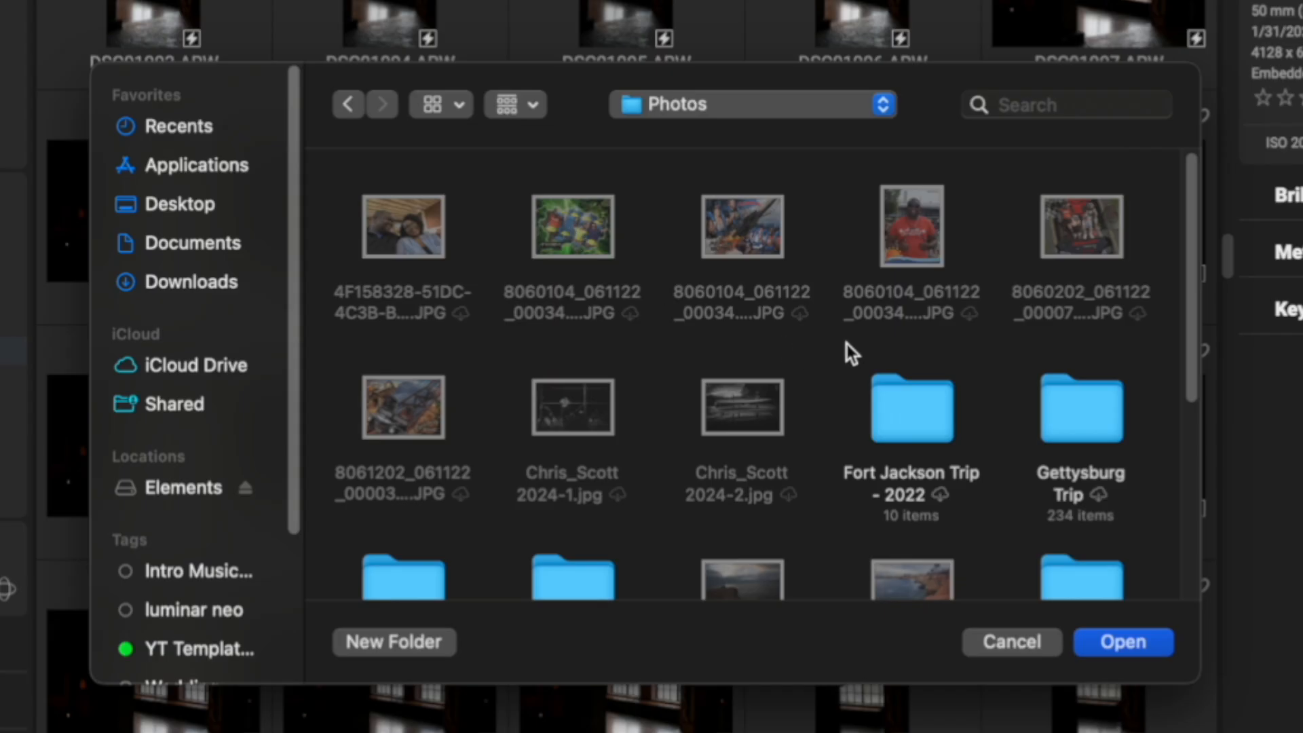
scroll("down", 3)
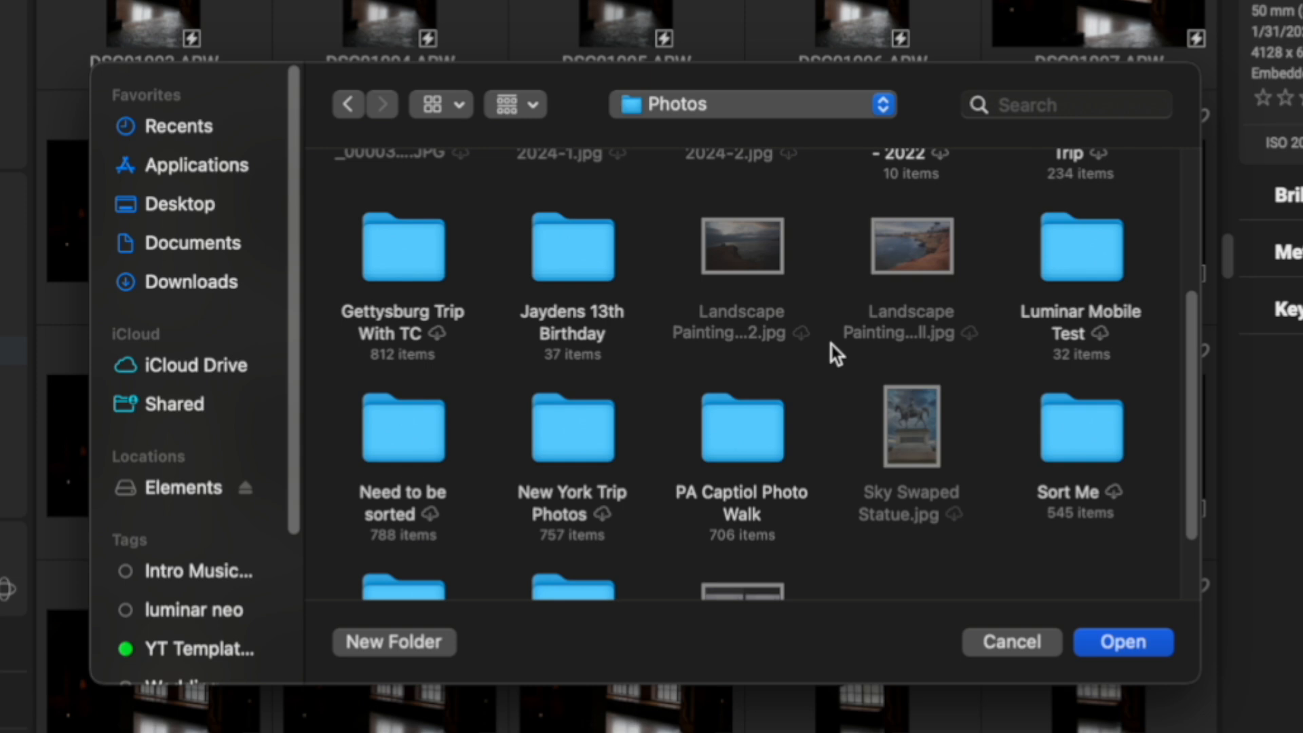
scroll("down", 3)
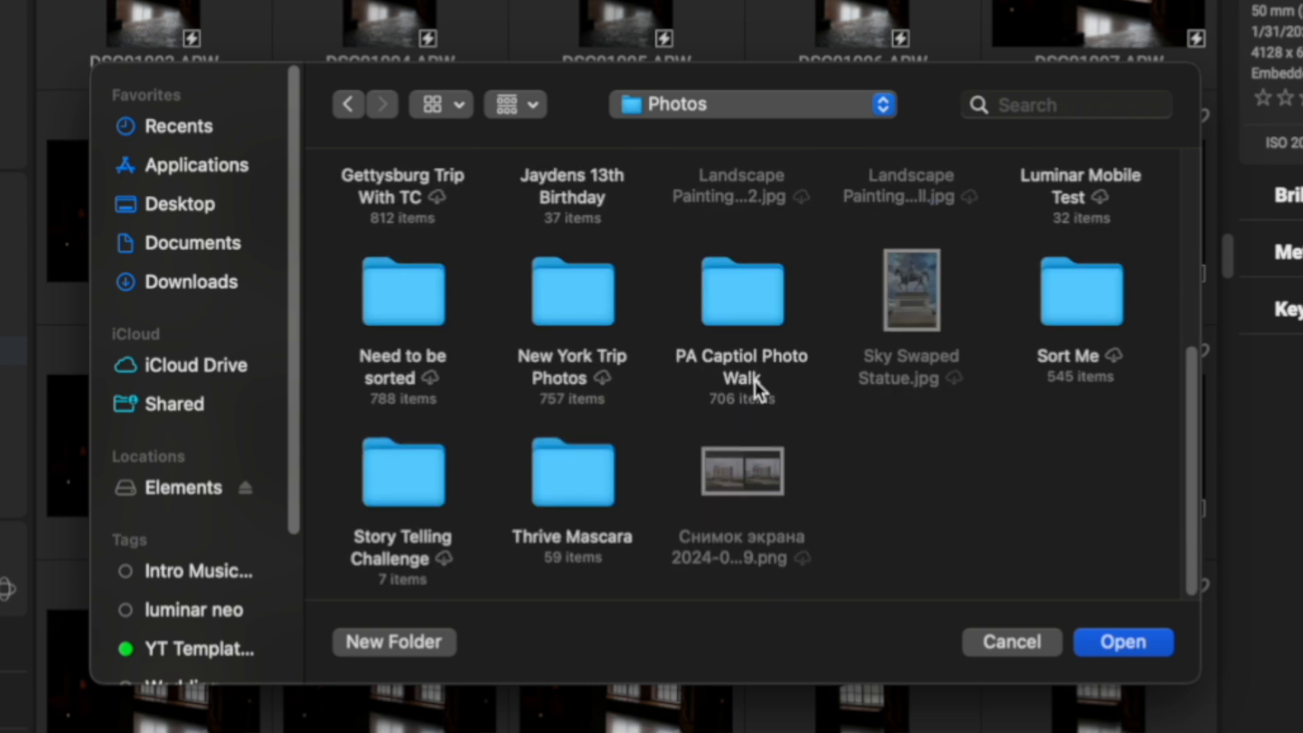
left_click(741, 288)
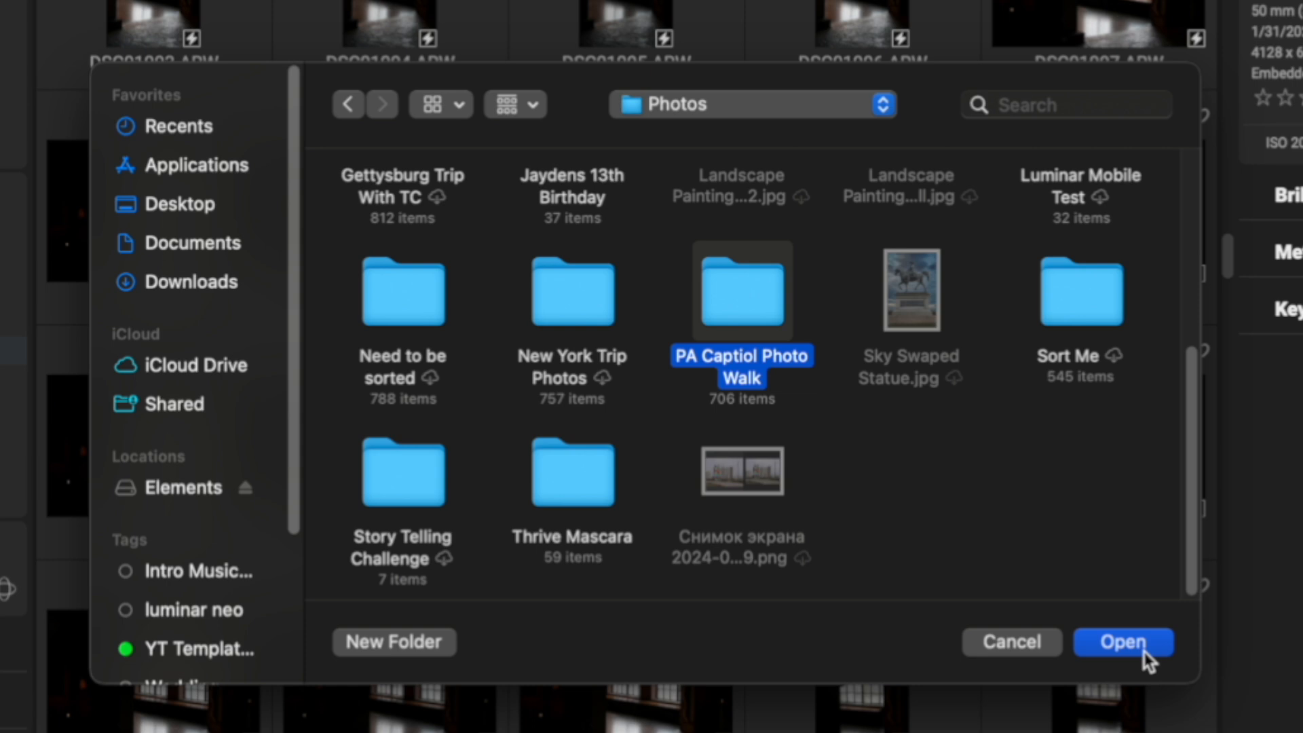
left_click(1123, 641)
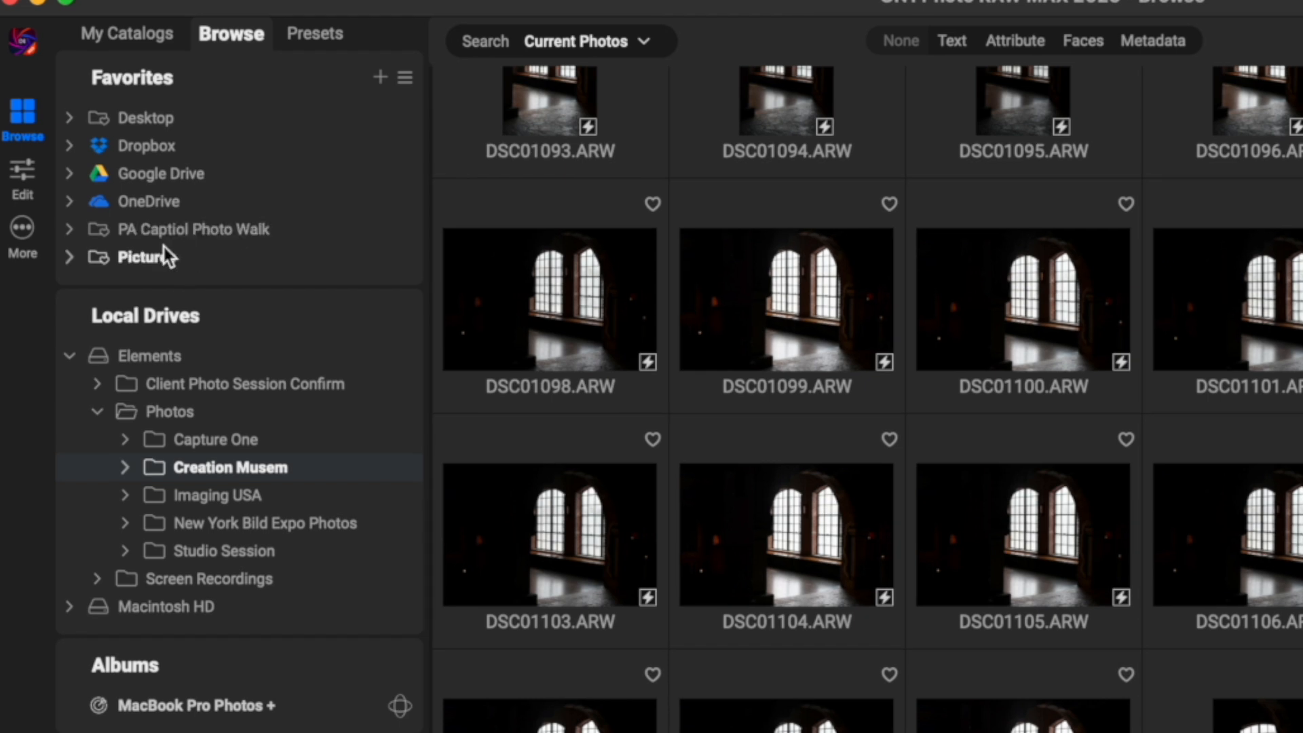
mouse_move(166, 230)
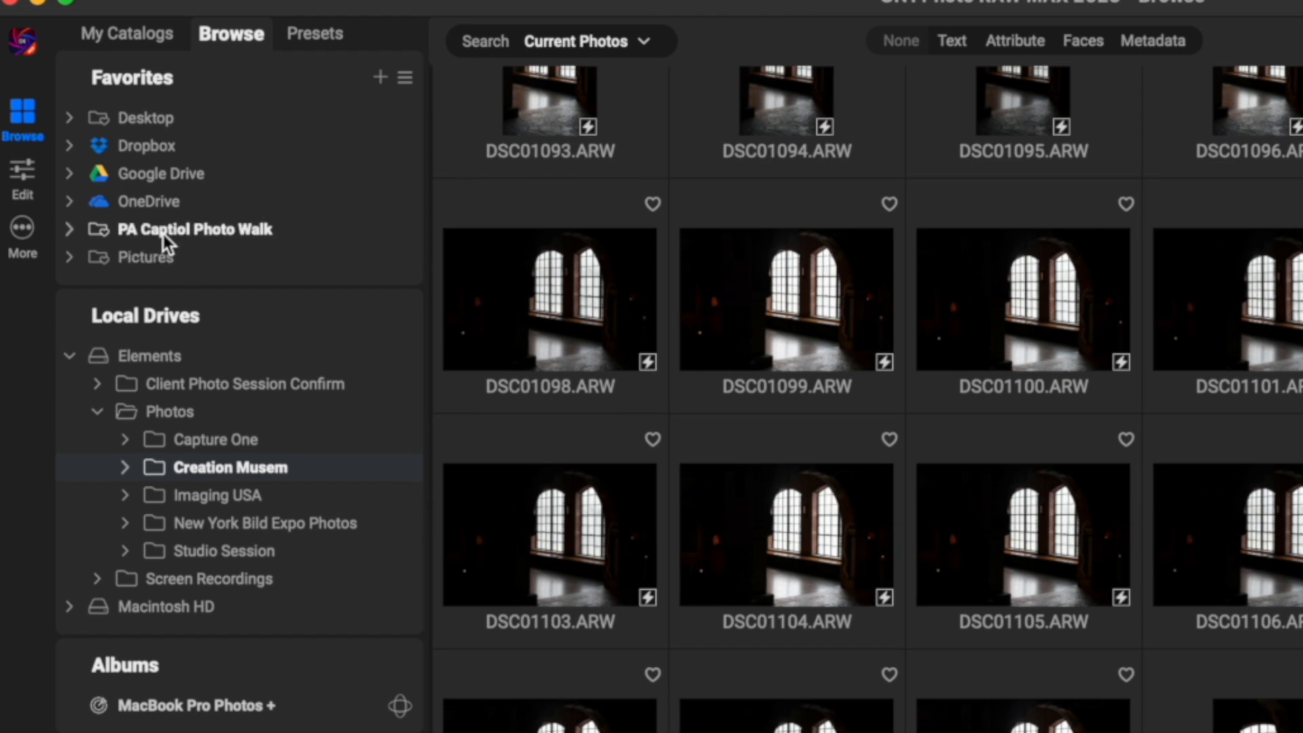
mouse_move(146, 99)
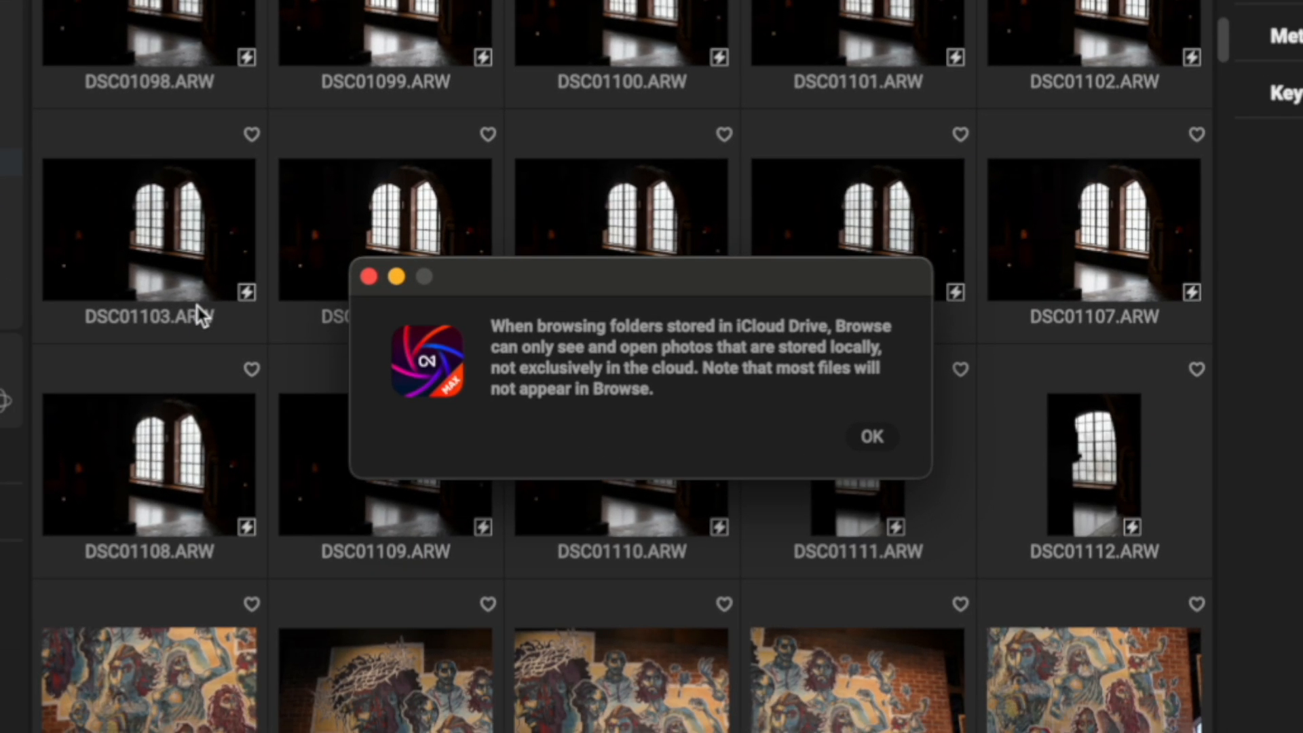
mouse_move(564, 353)
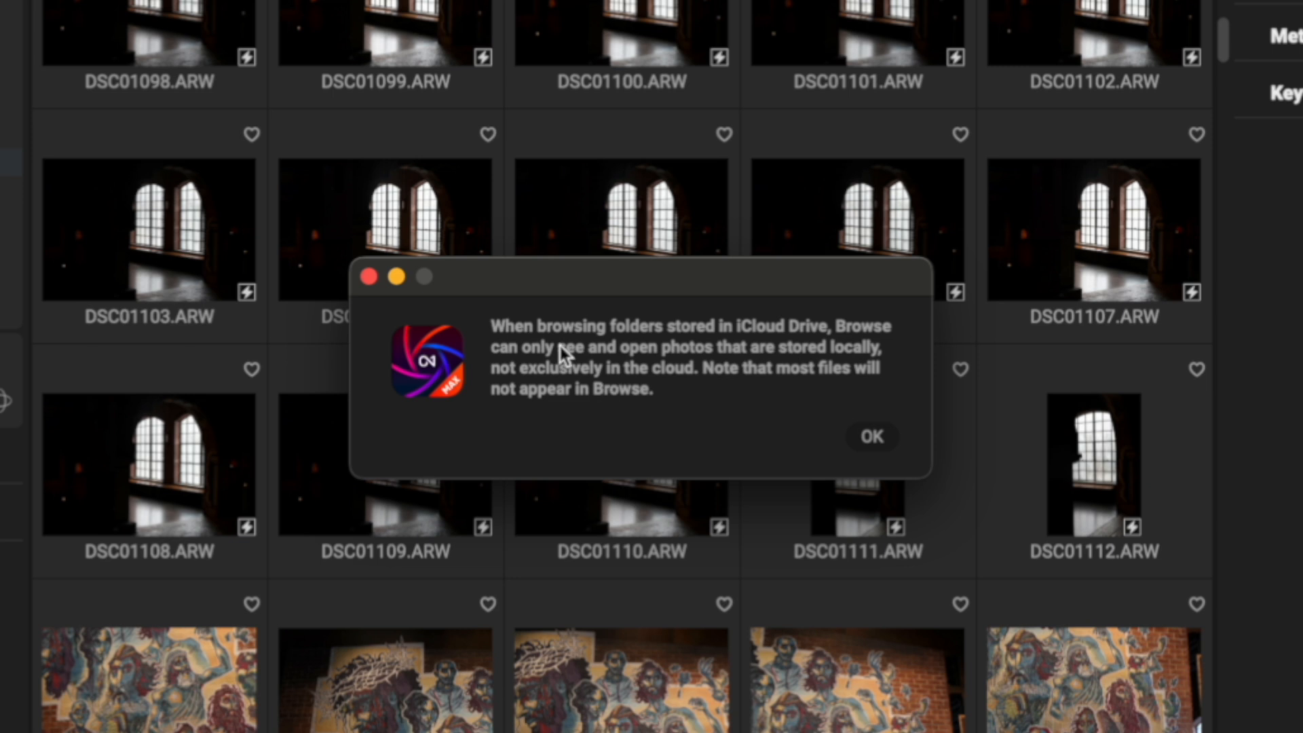
mouse_move(796, 364)
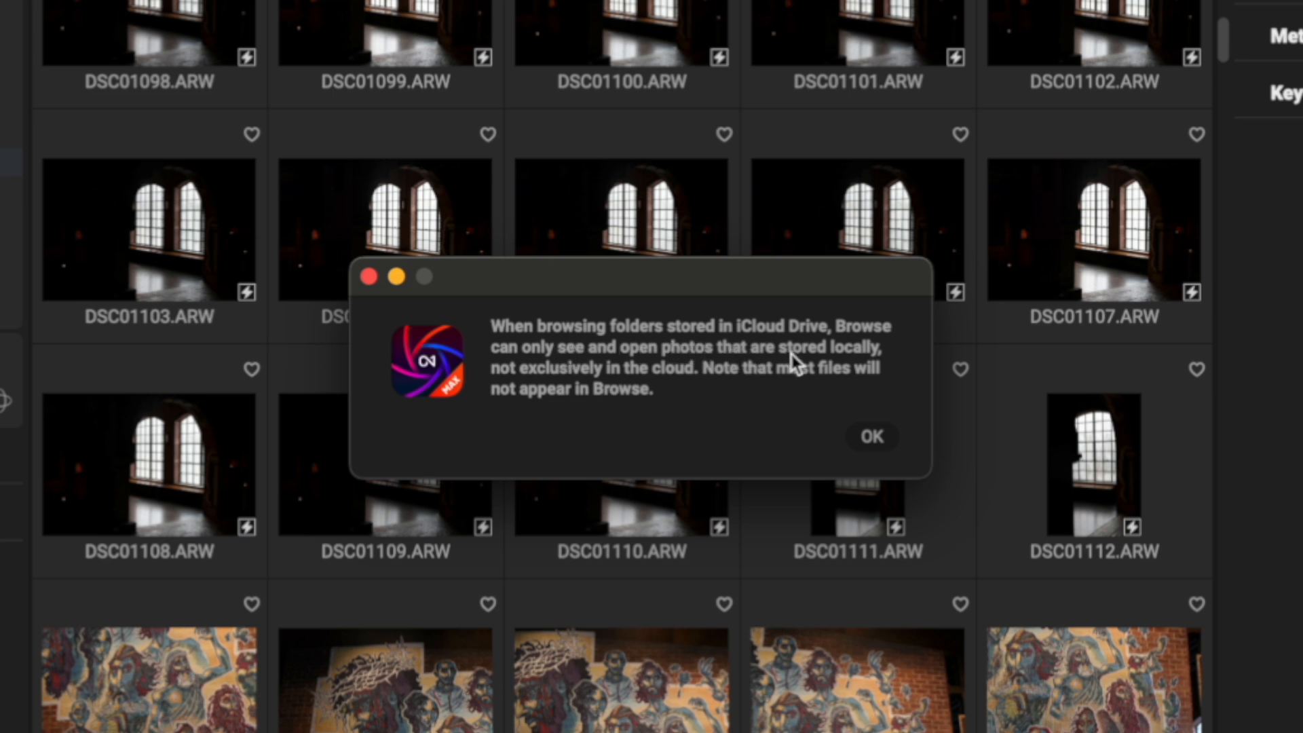
mouse_move(571, 371)
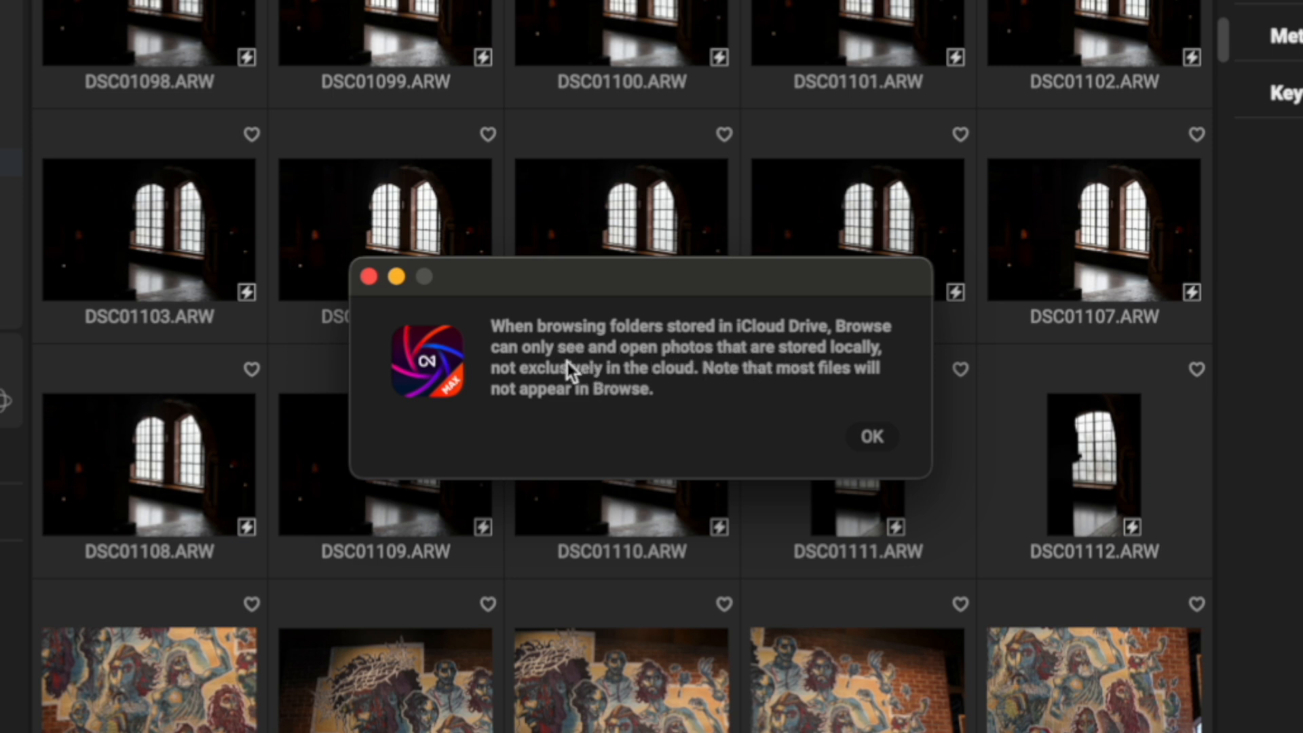
mouse_move(712, 375)
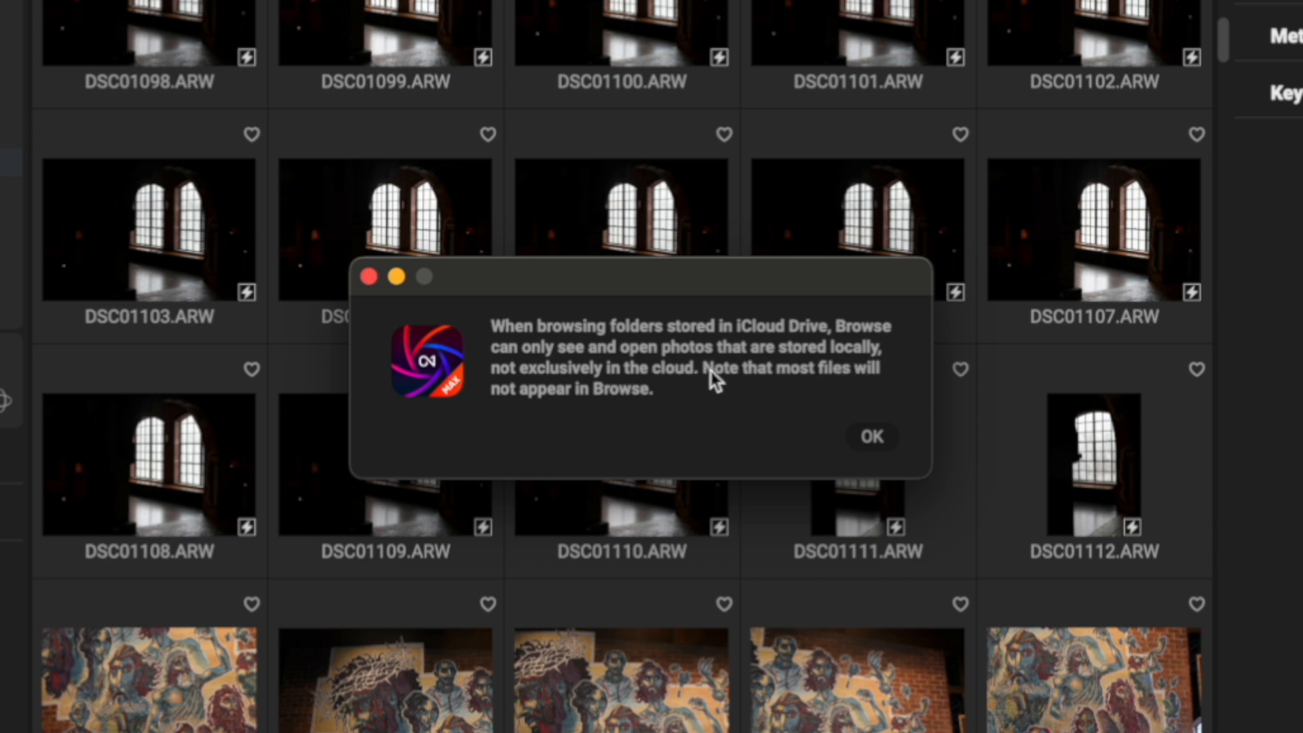
mouse_move(633, 399)
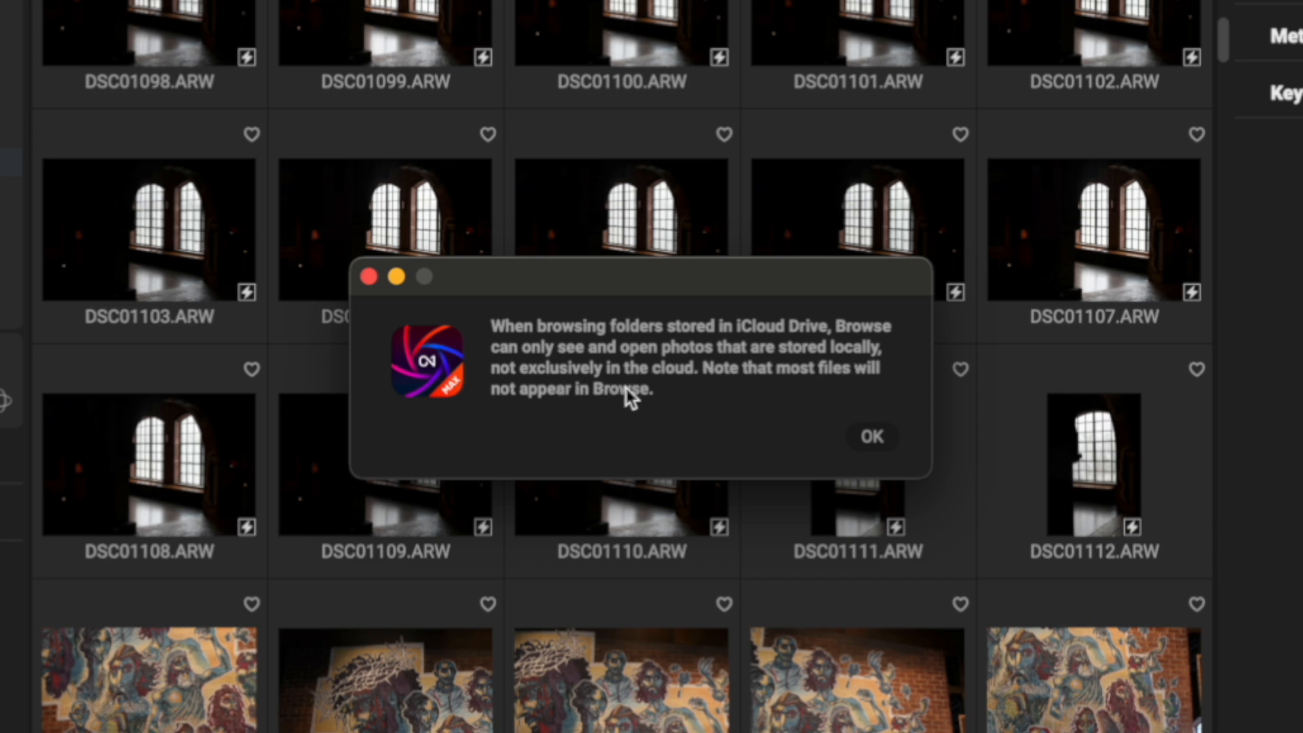
mouse_move(764, 398)
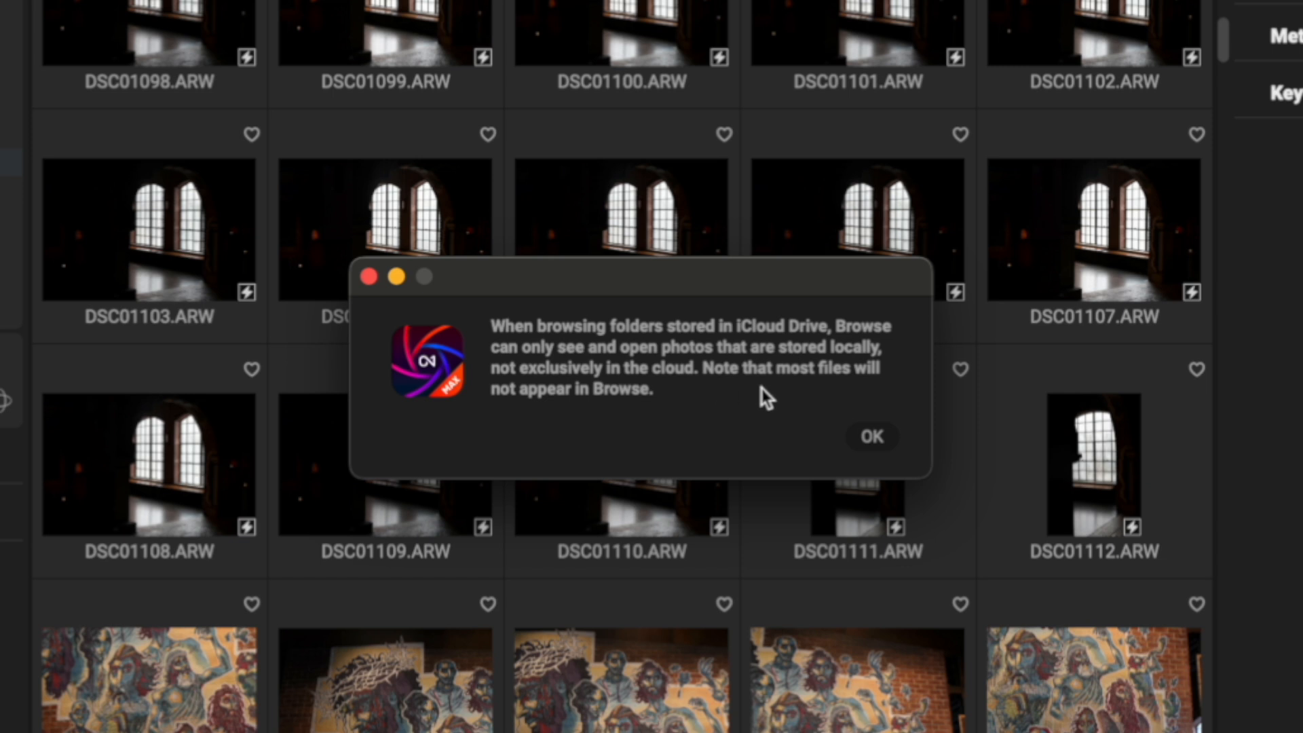
mouse_move(585, 418)
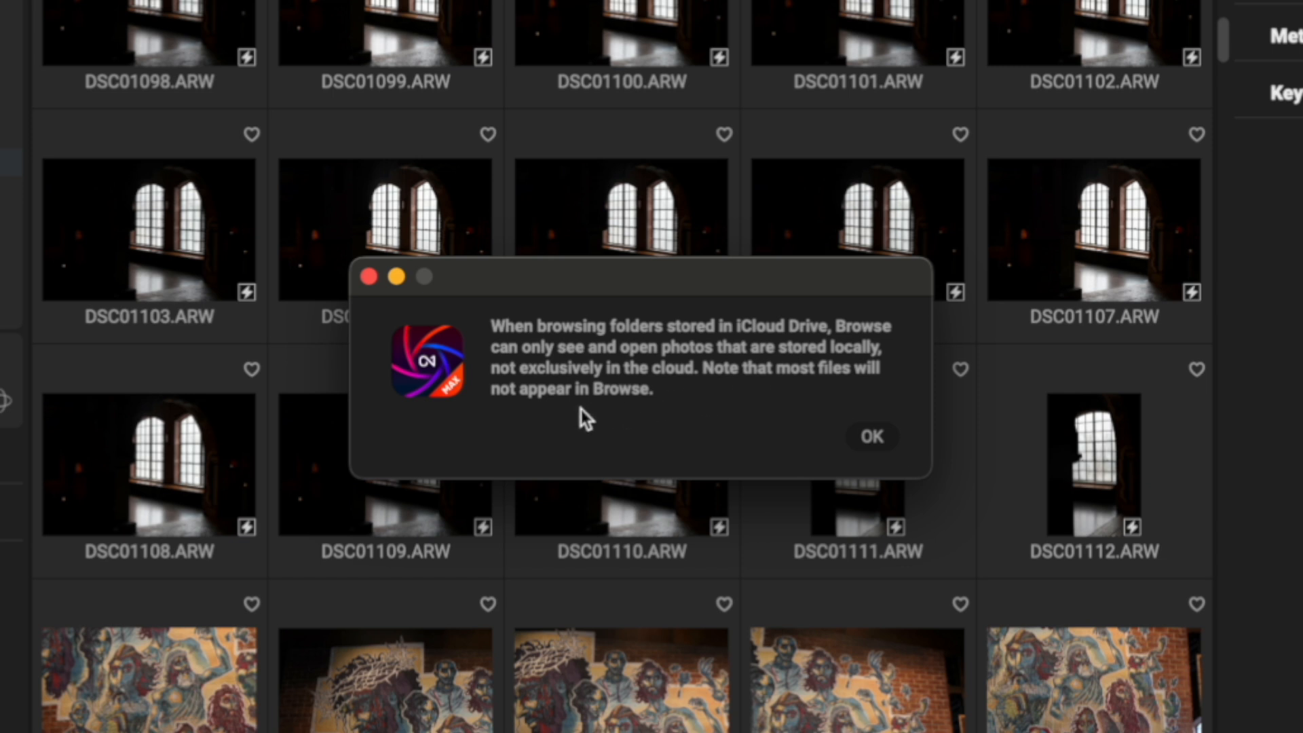
mouse_move(871, 435)
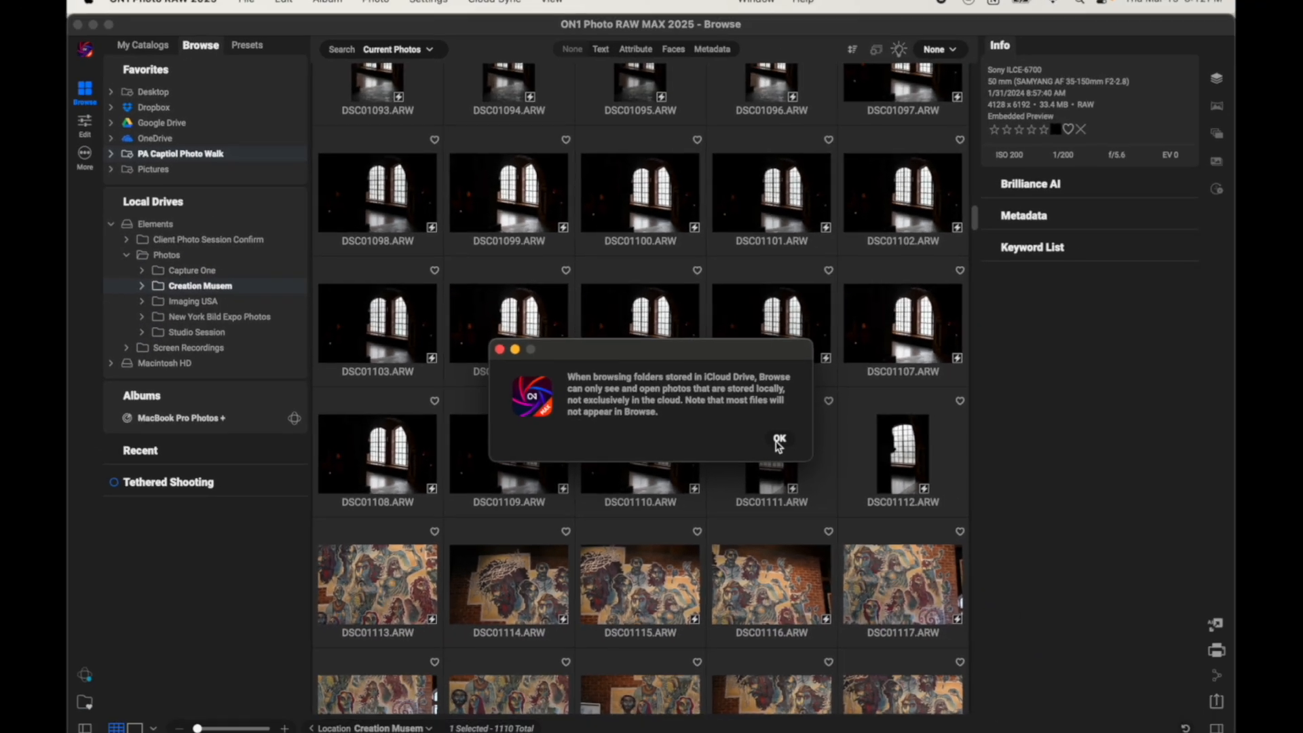
Dismiss the iCloud storage notice and select DSC05766.ARW, the arched mural photo, among the thumbnails
left_click(776, 440)
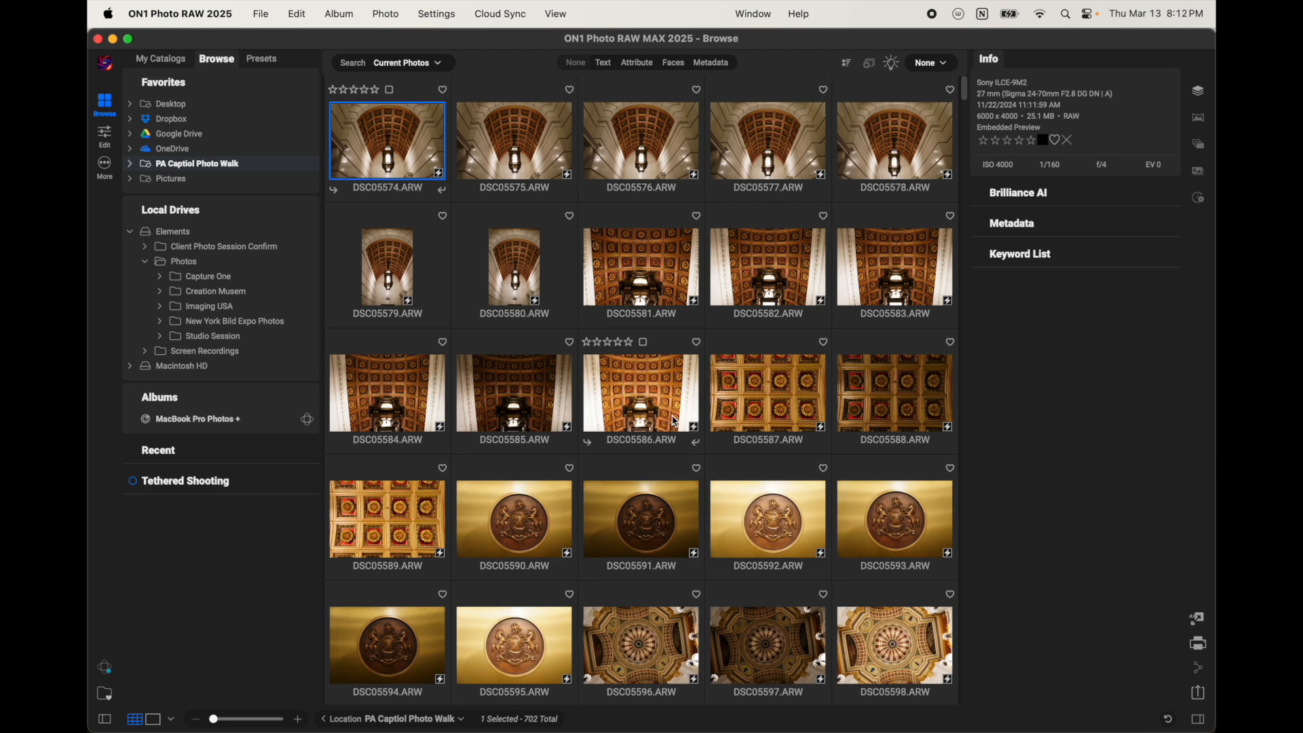
scroll("down", 3)
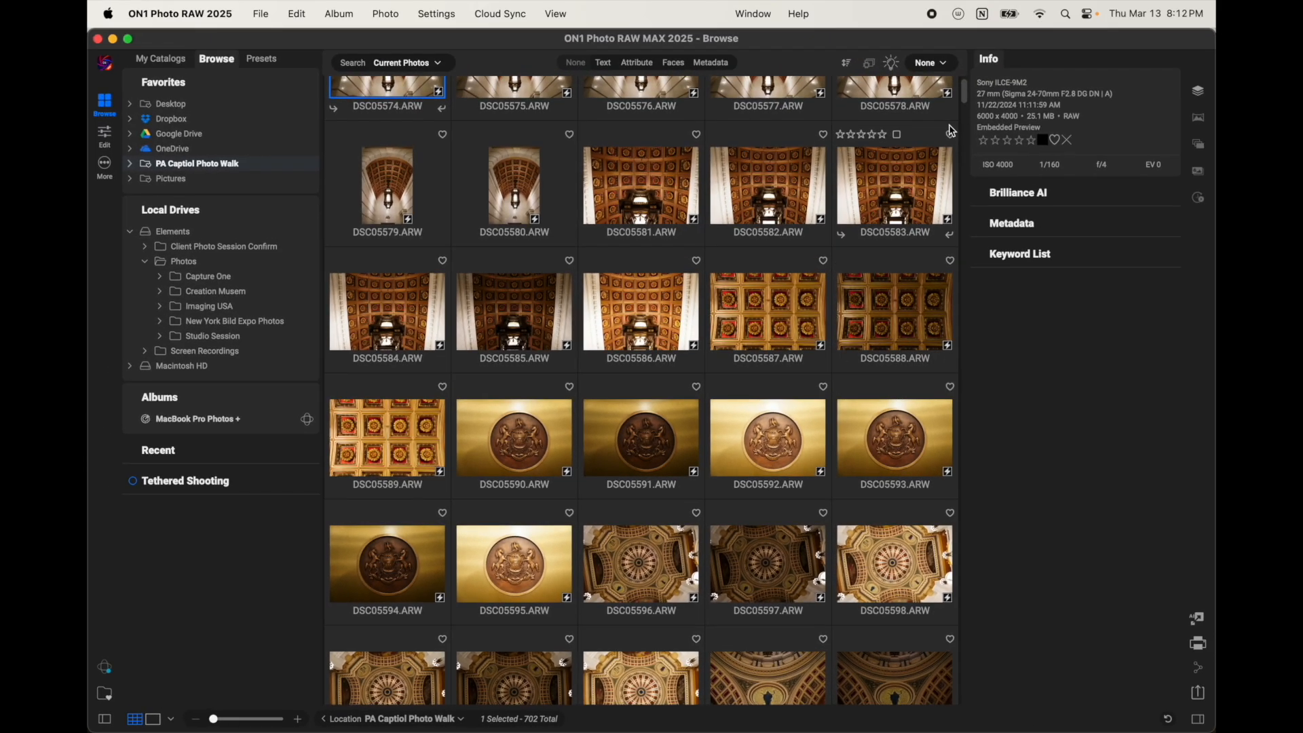
mouse_move(922, 141)
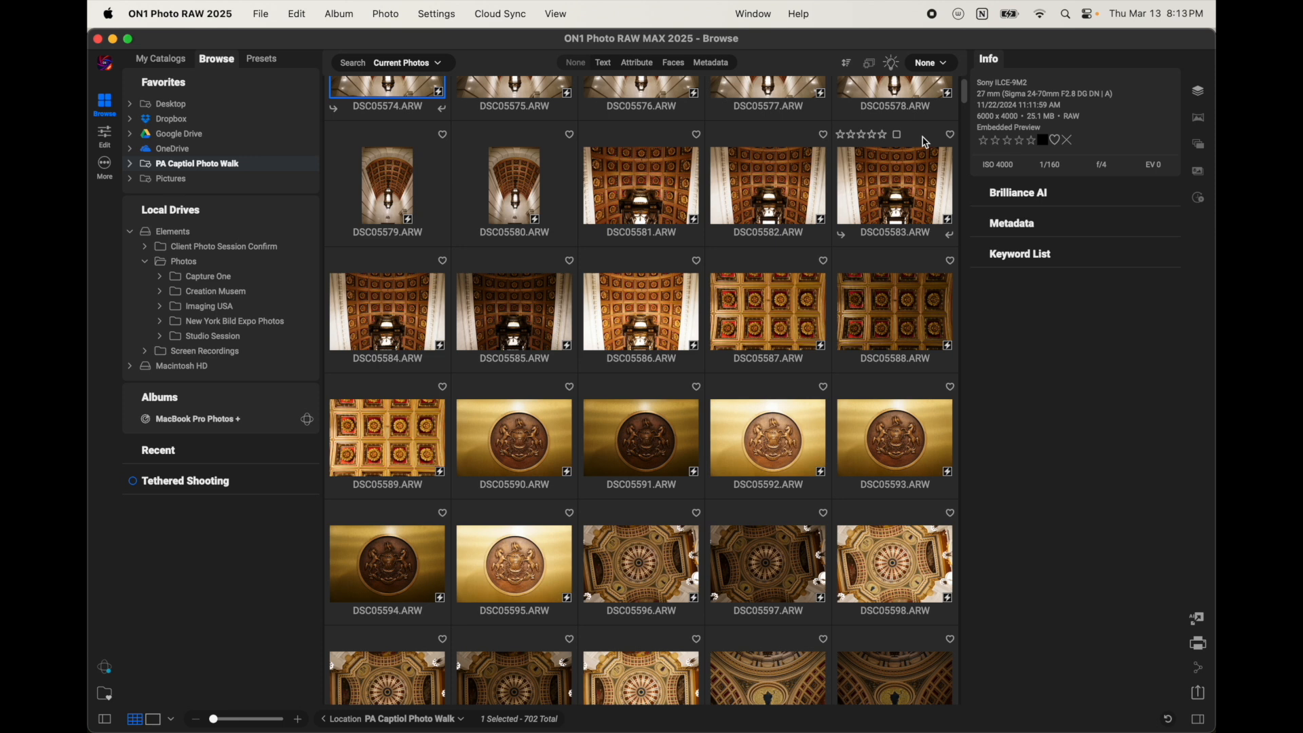
scroll("down", 3)
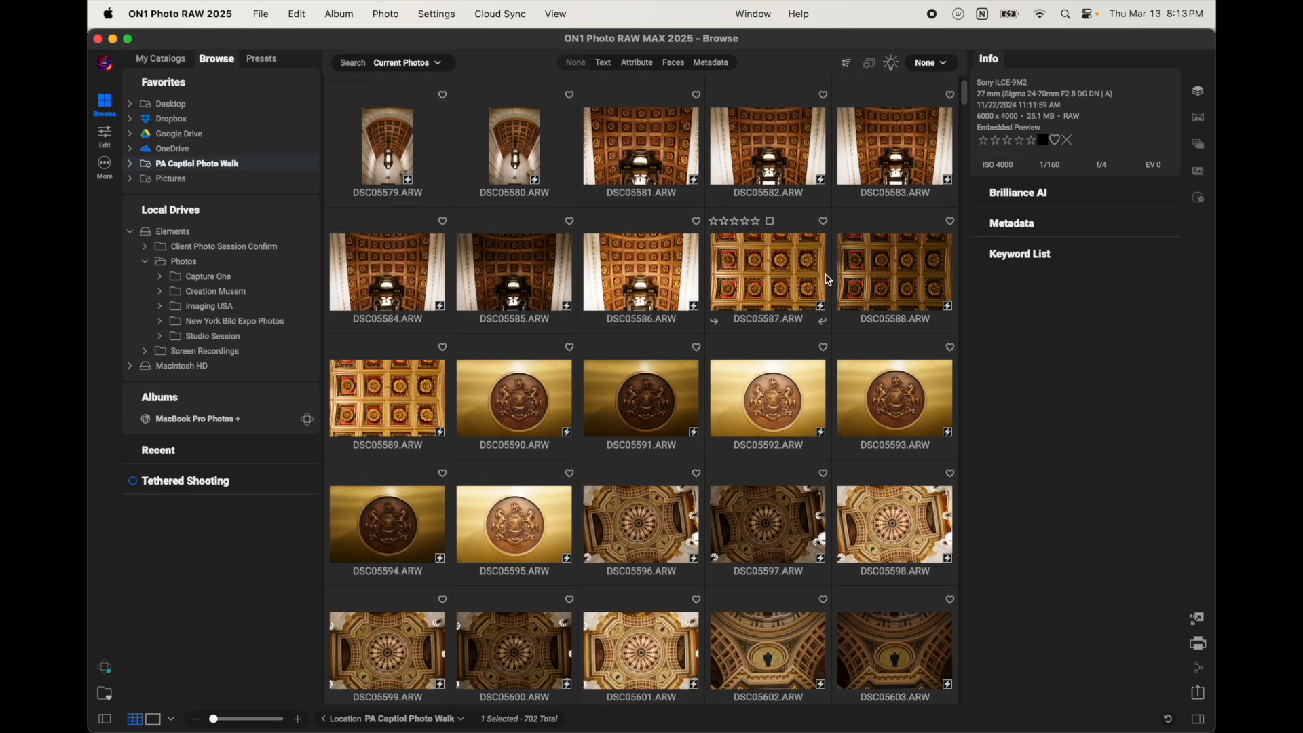
scroll("down", 3)
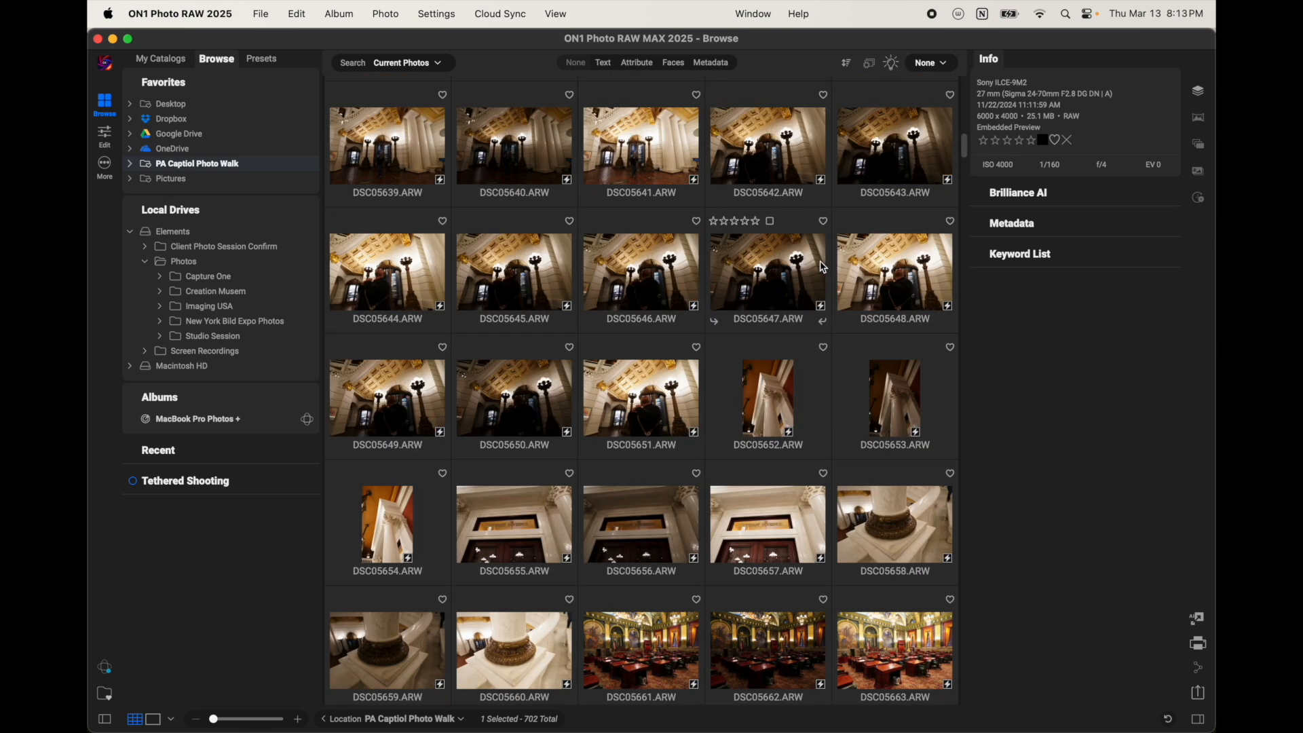
scroll("down", 3)
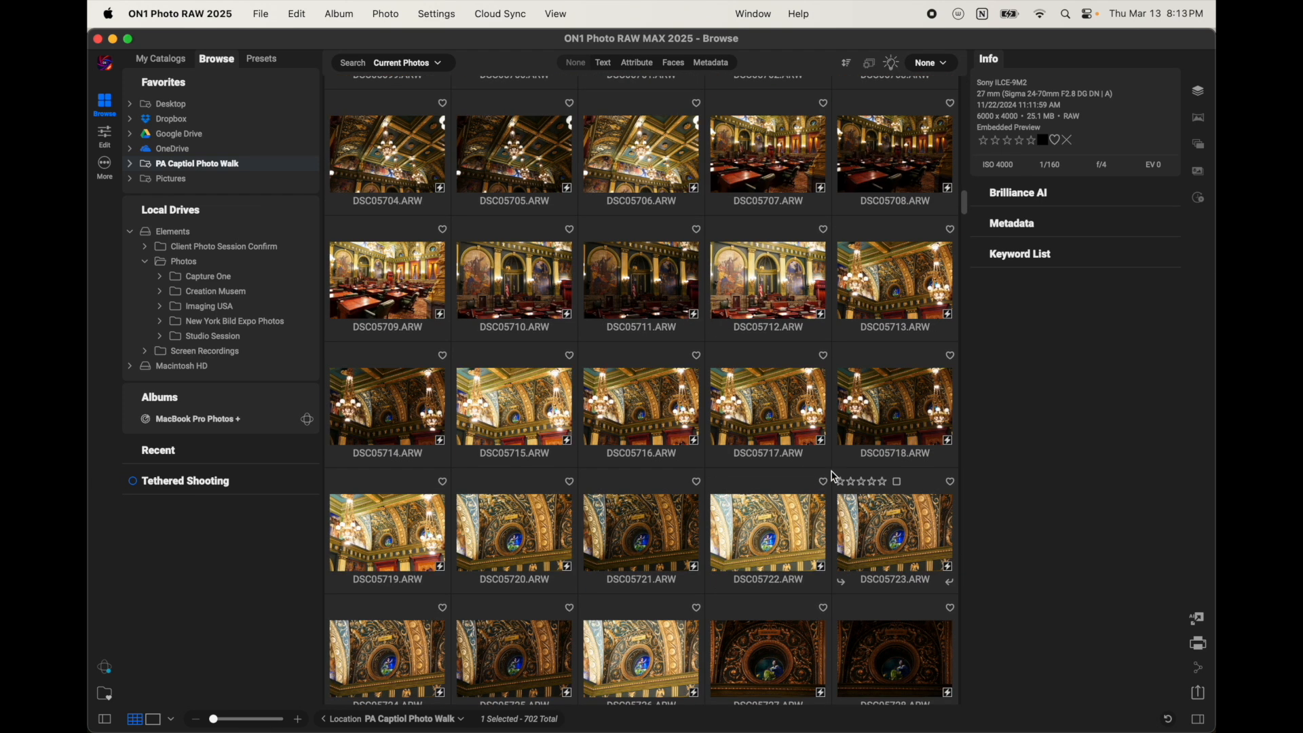
scroll("down", 3)
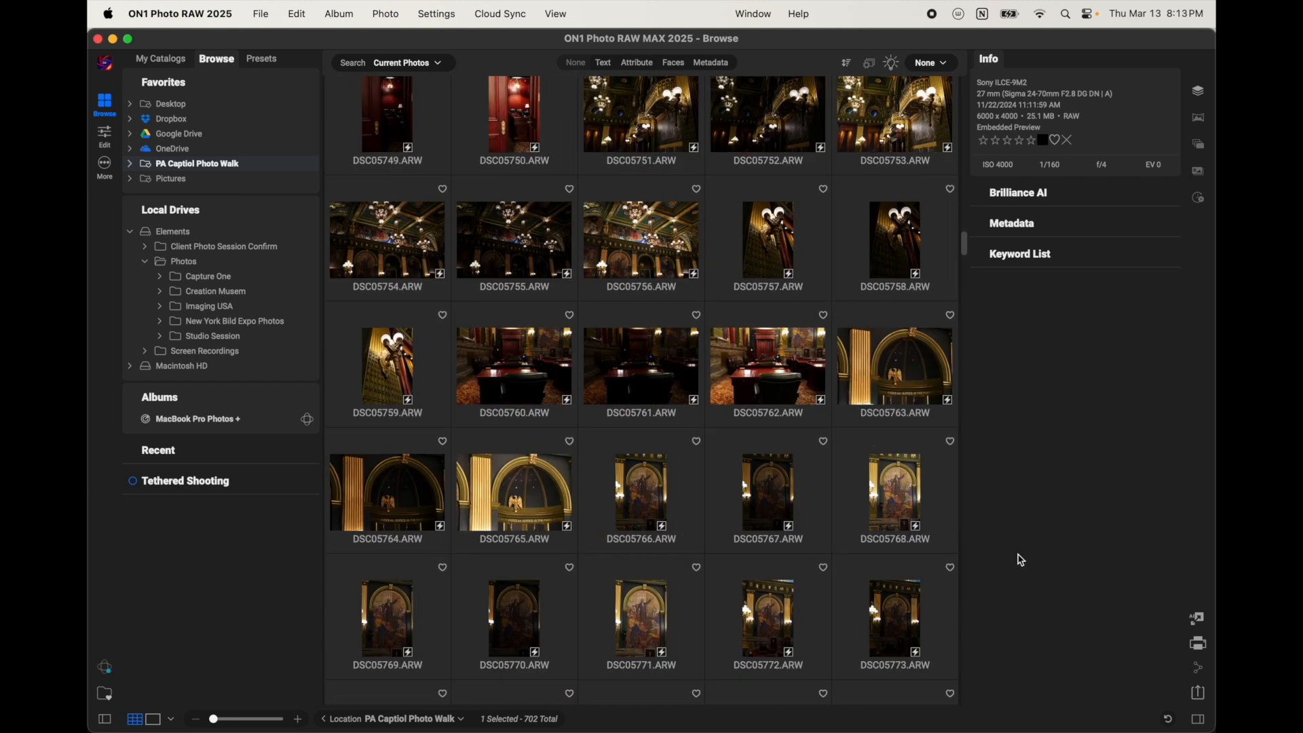
left_click(639, 511)
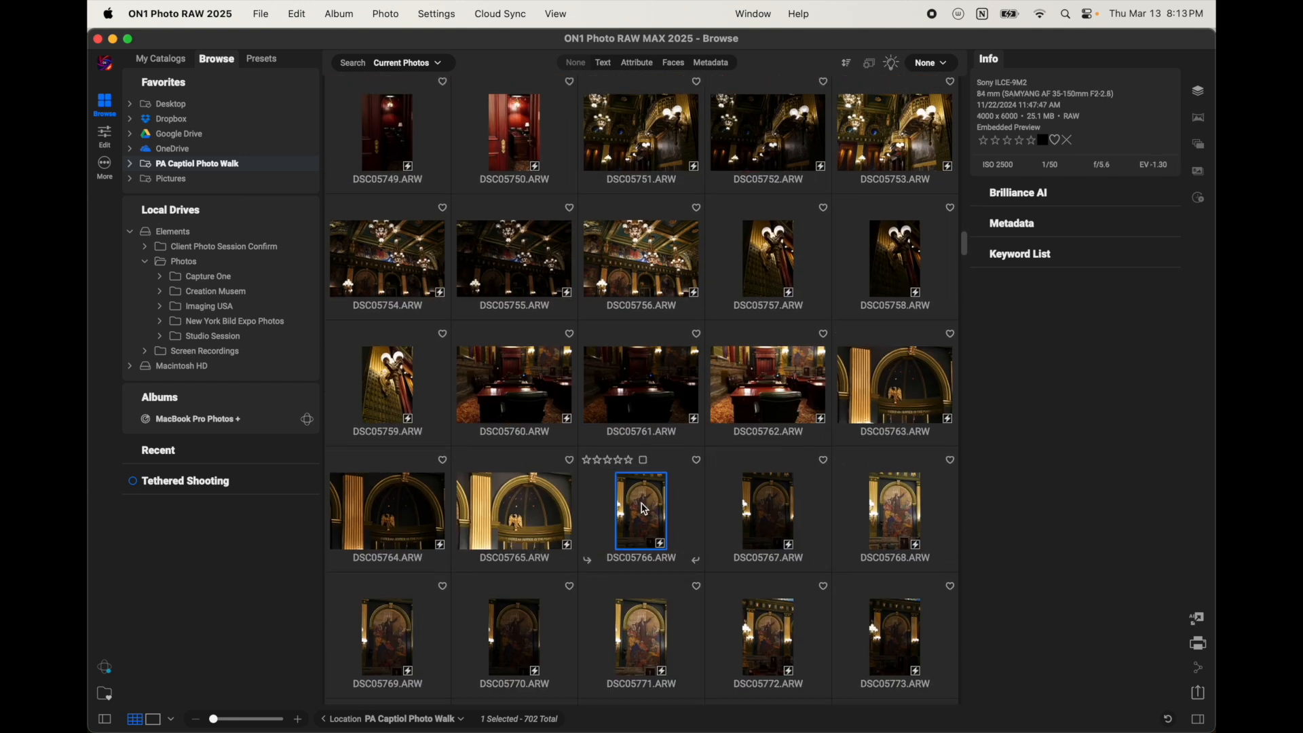
Open DSC05766.ARW in the Edit module
double_click(641, 512)
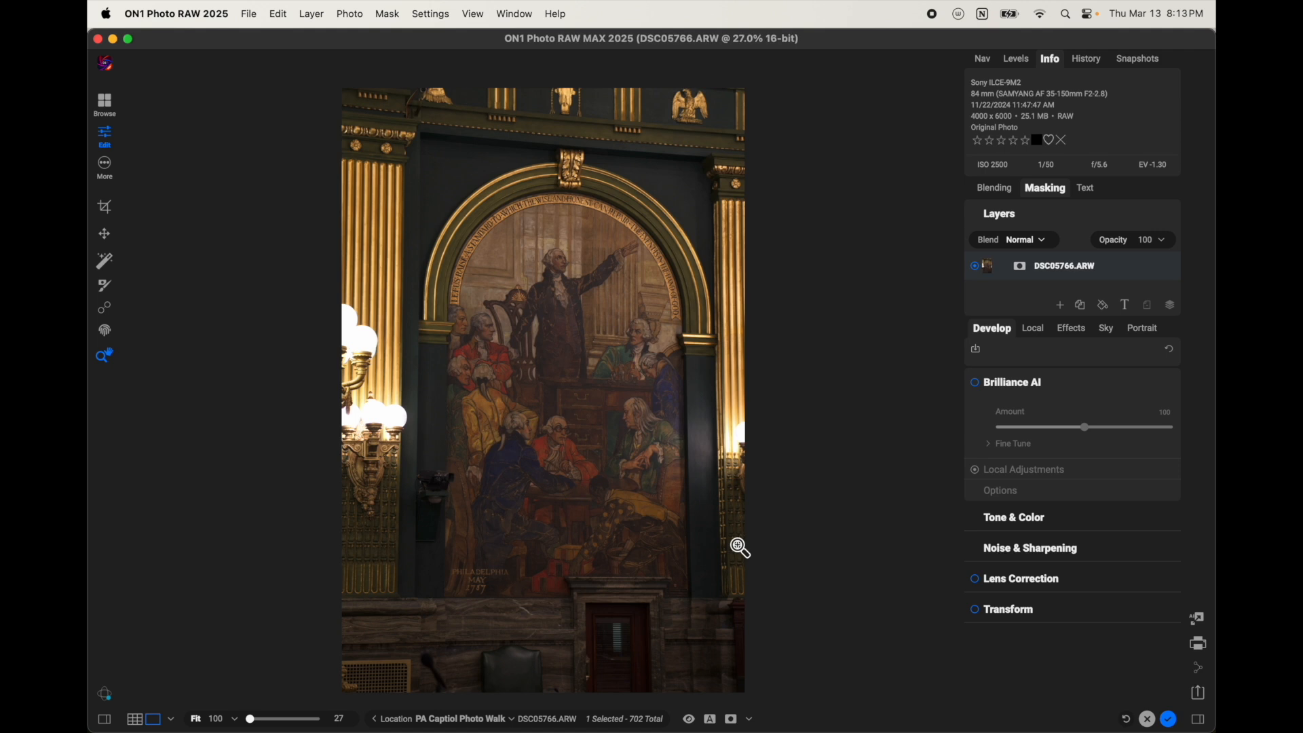
mouse_move(1034, 415)
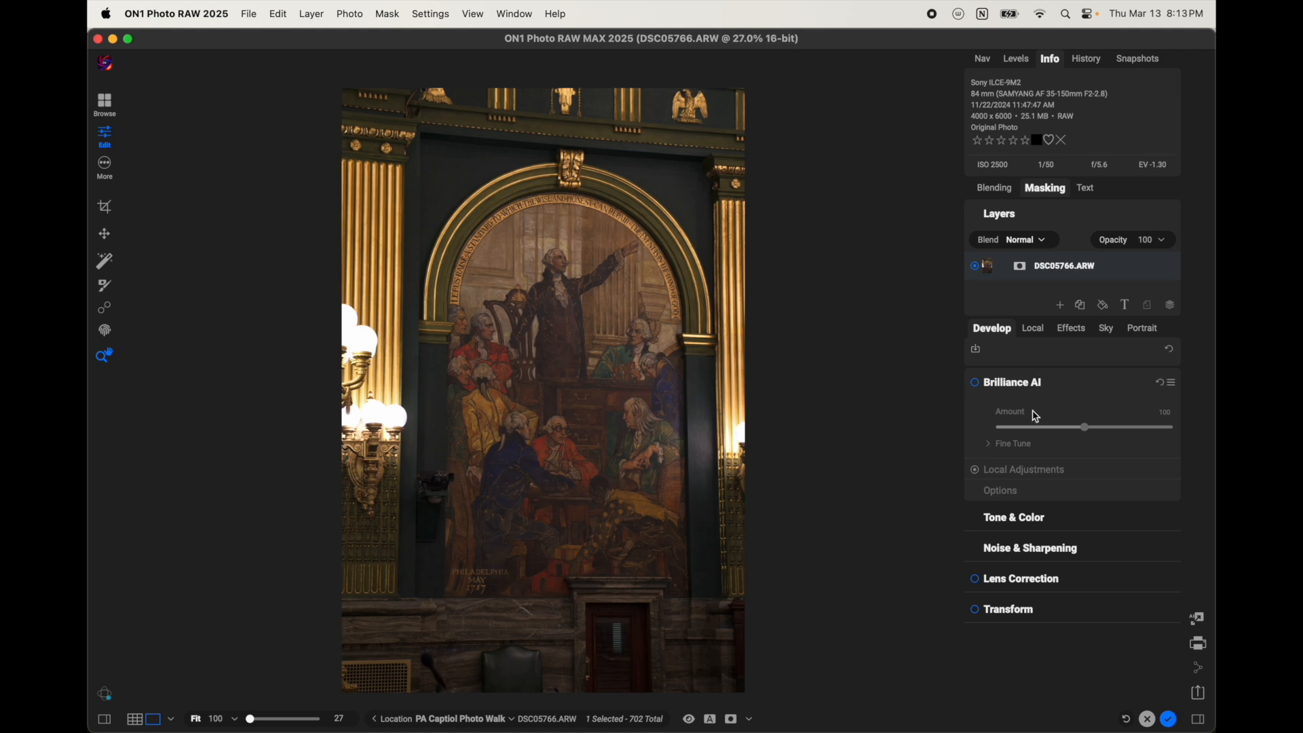